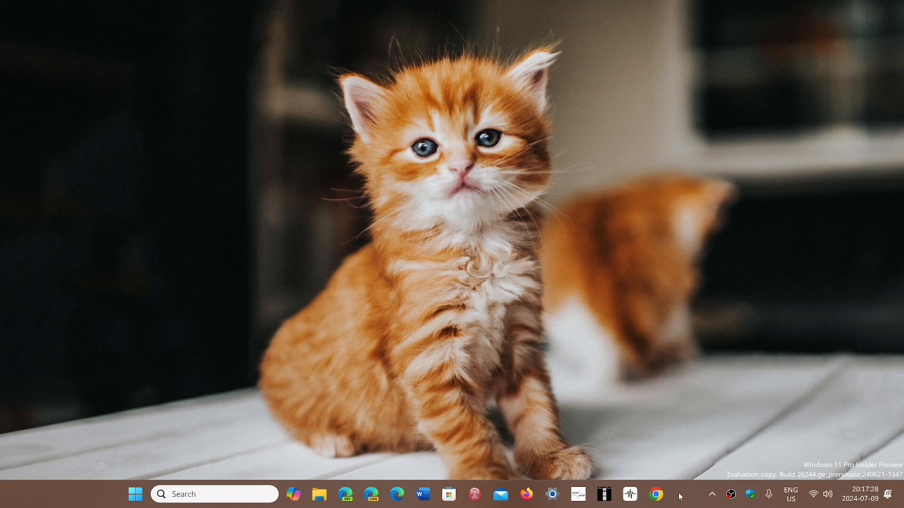
mouse_move(671, 435)
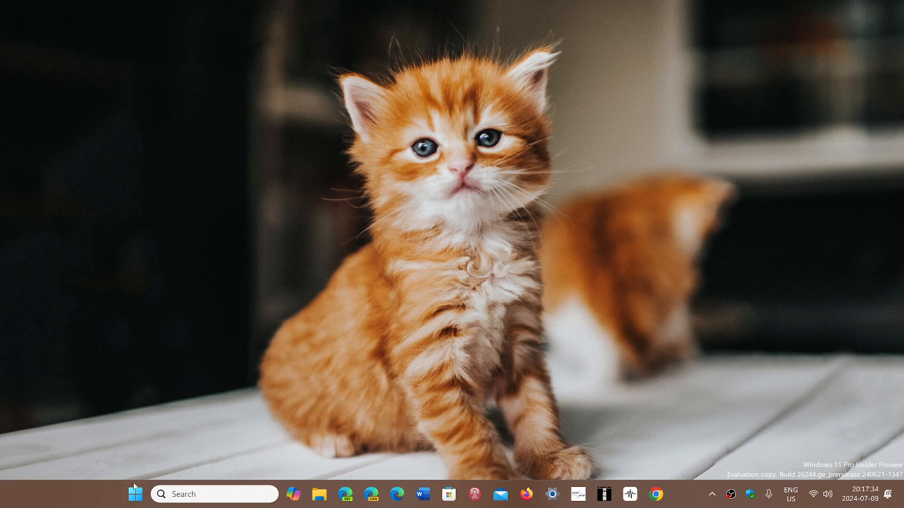
- Bring up the Start menu from the taskbar over the desktop
left_click(134, 494)
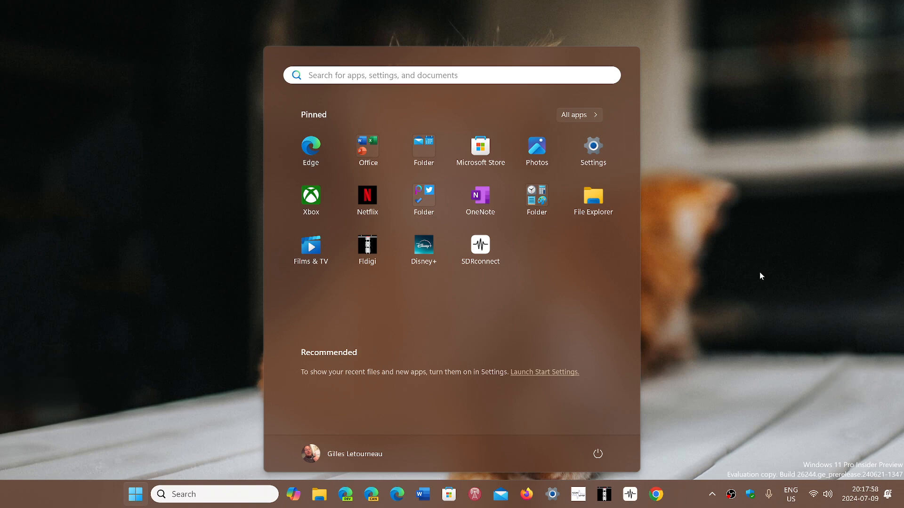
mouse_move(424, 457)
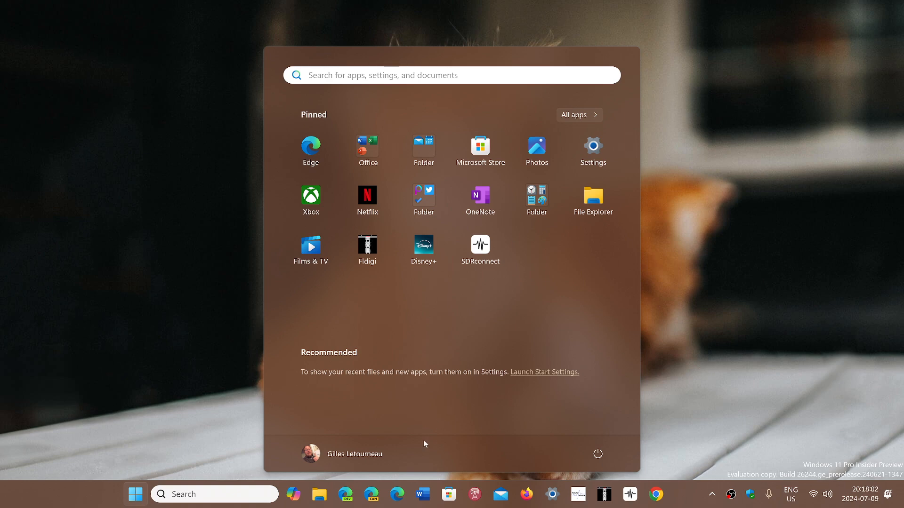
- Dismiss the Start menu by selecting the desktop wallpaper
left_click(310, 145)
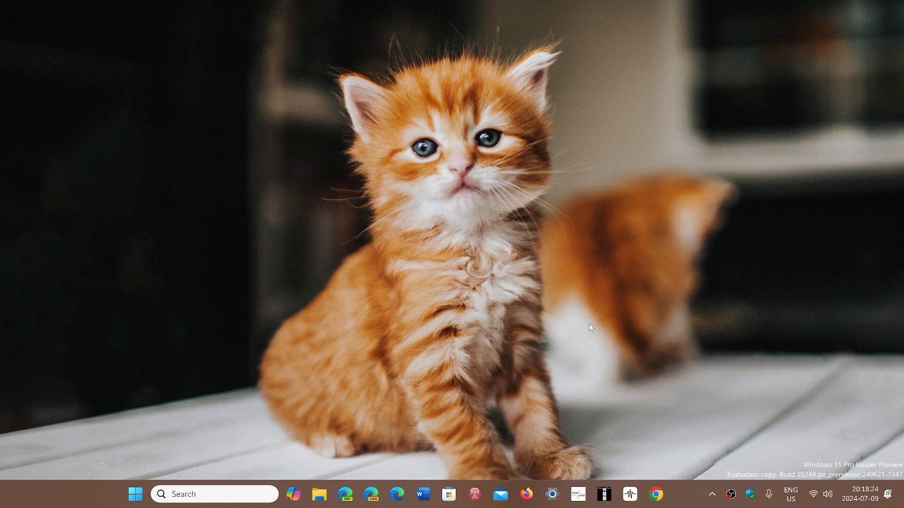
mouse_move(666, 316)
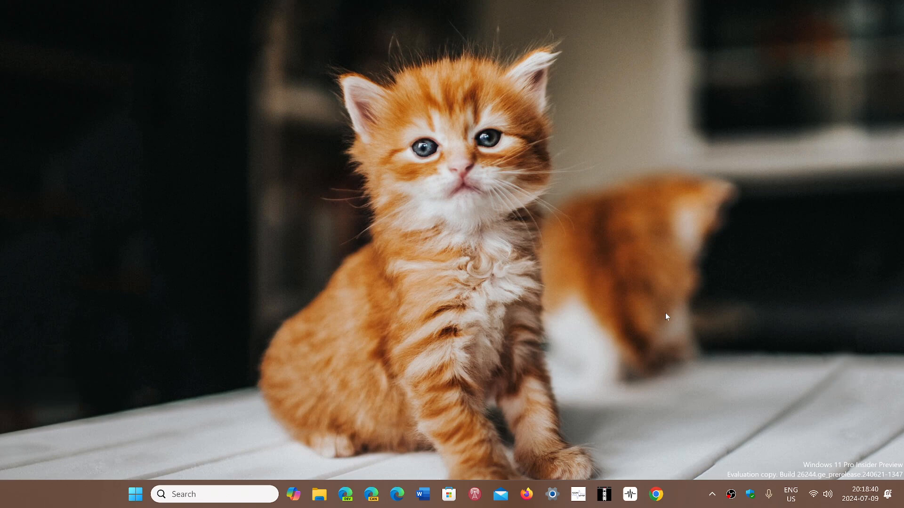
- Launch Settings from the Start menu's pinned apps, landing on its Home page
left_click(135, 495)
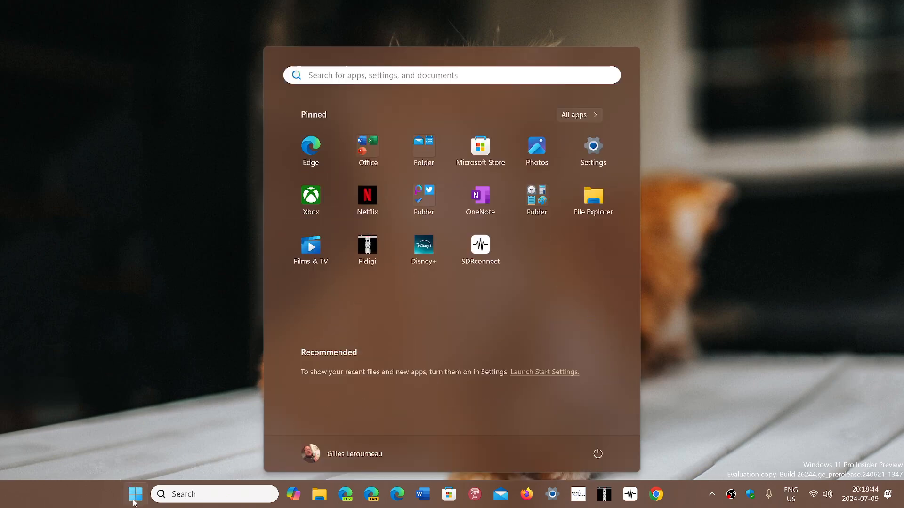
mouse_move(608, 146)
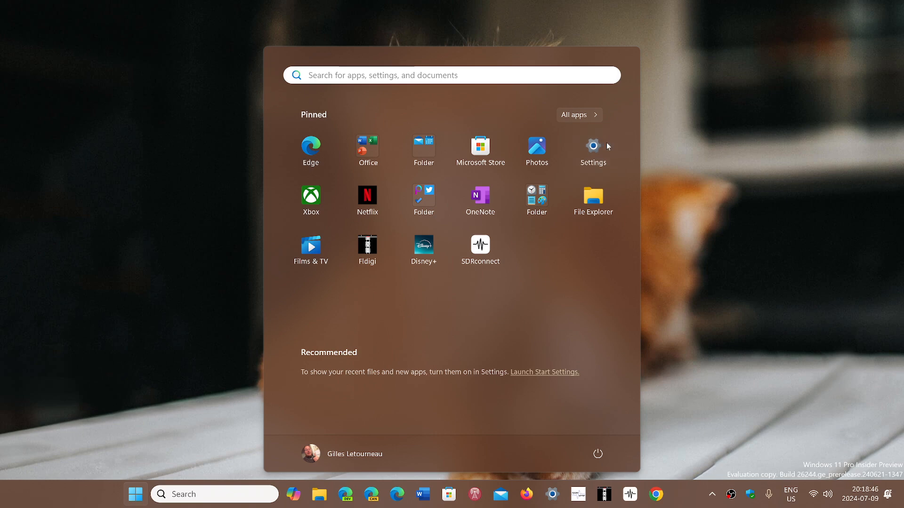
left_click(593, 145)
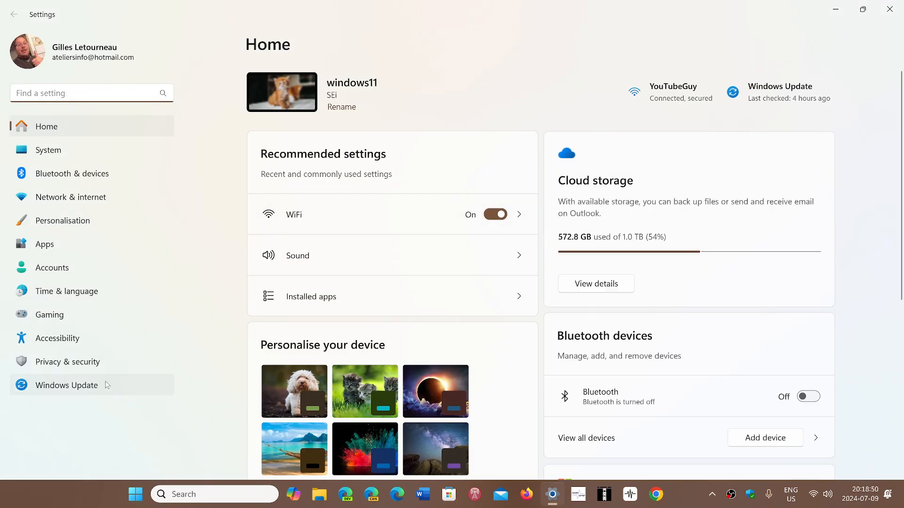
- Navigate to Windows Update > Update history and browse the 32 installed Insider Preview feature updates
left_click(65, 386)
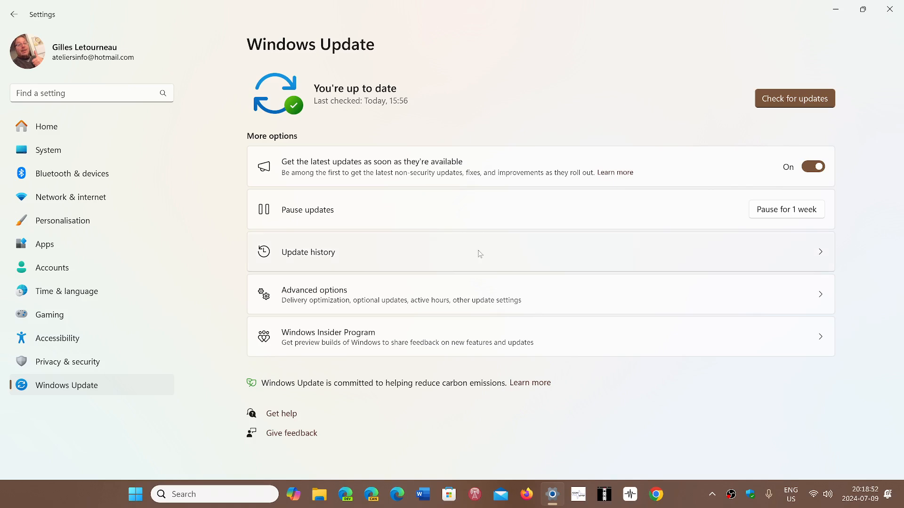
left_click(309, 252)
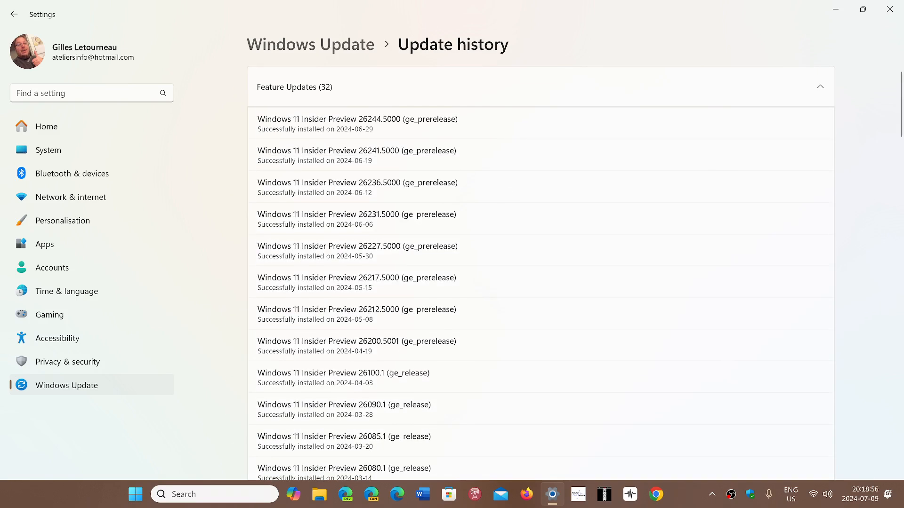
scroll("down", 3)
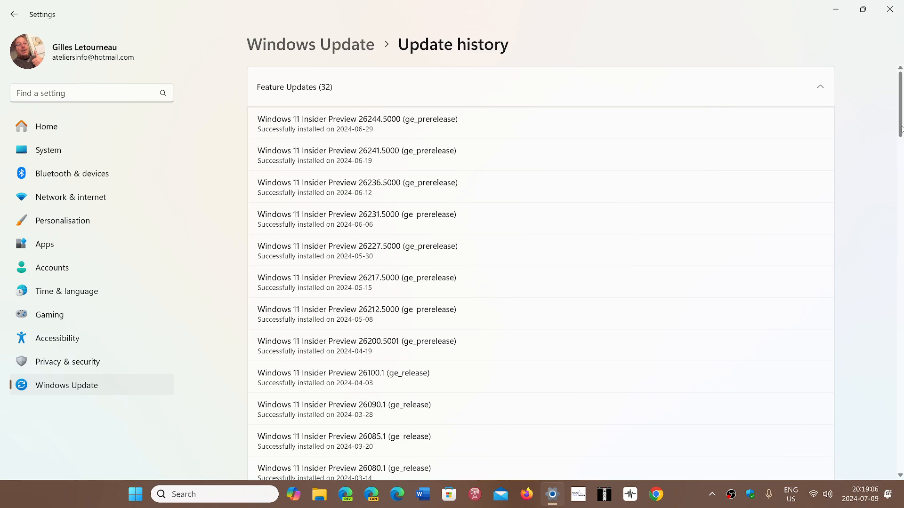
scroll("down", 3)
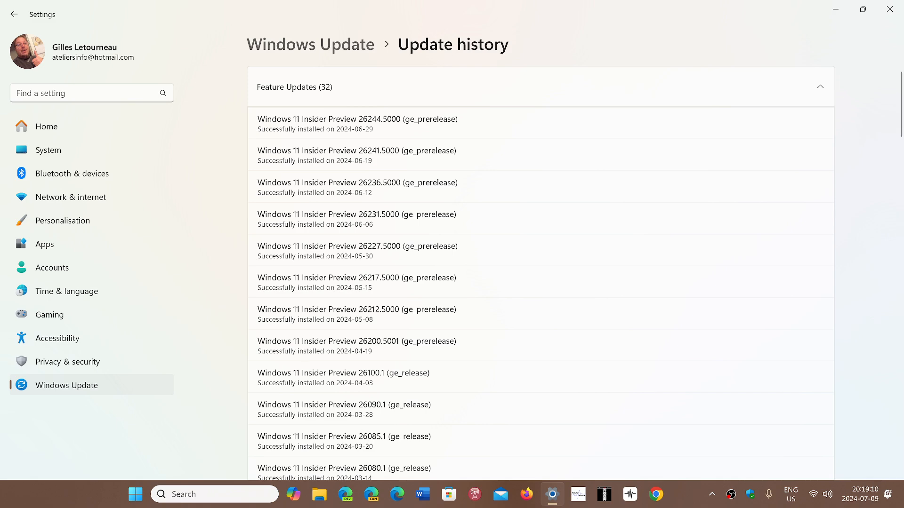
mouse_move(887, 8)
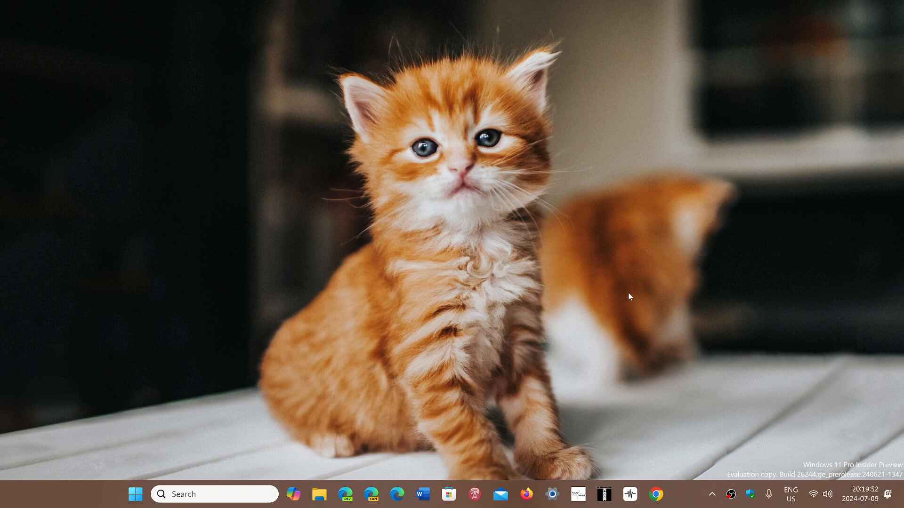
mouse_move(686, 497)
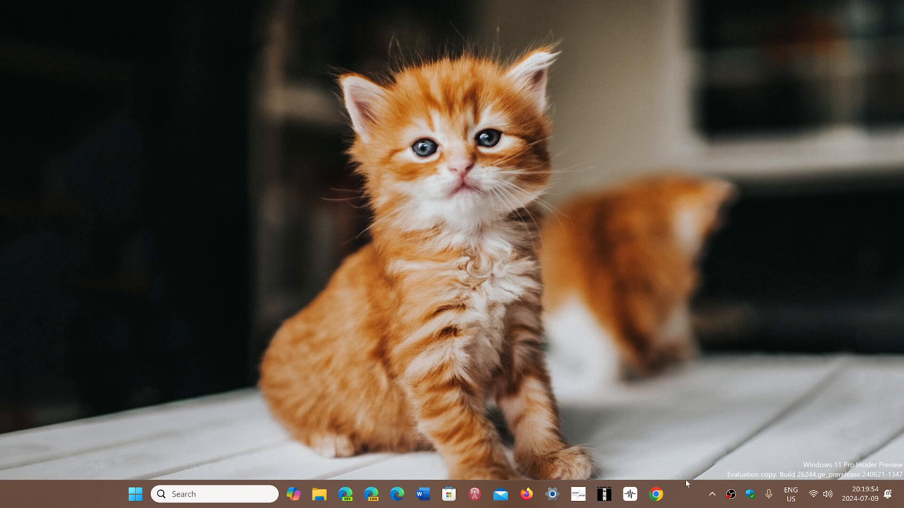
mouse_move(678, 495)
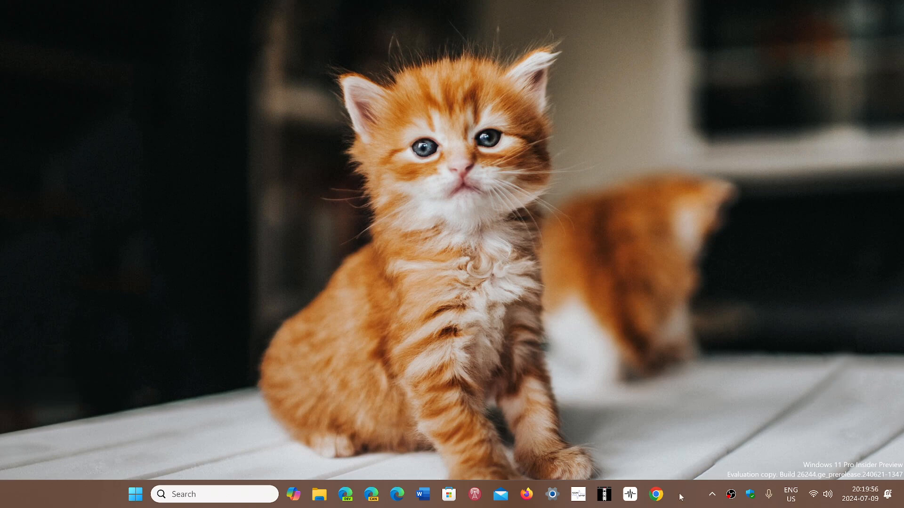
mouse_move(643, 382)
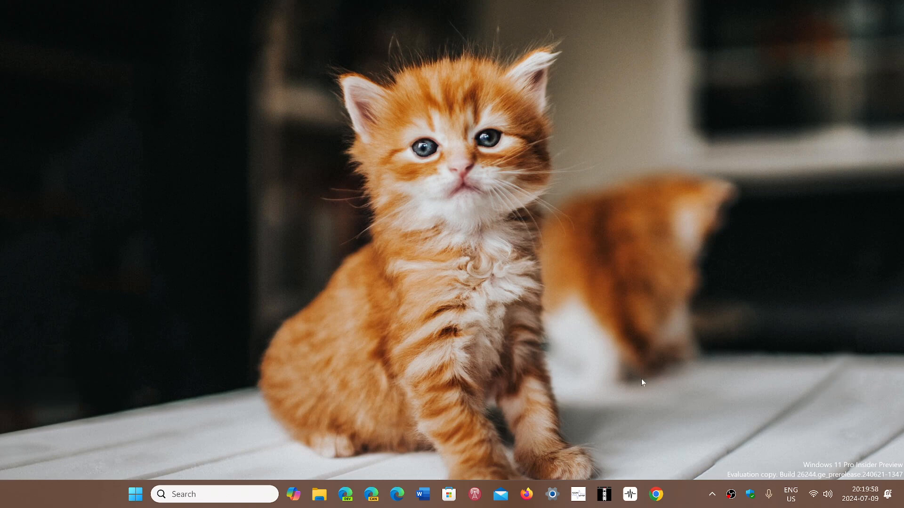
mouse_move(548, 431)
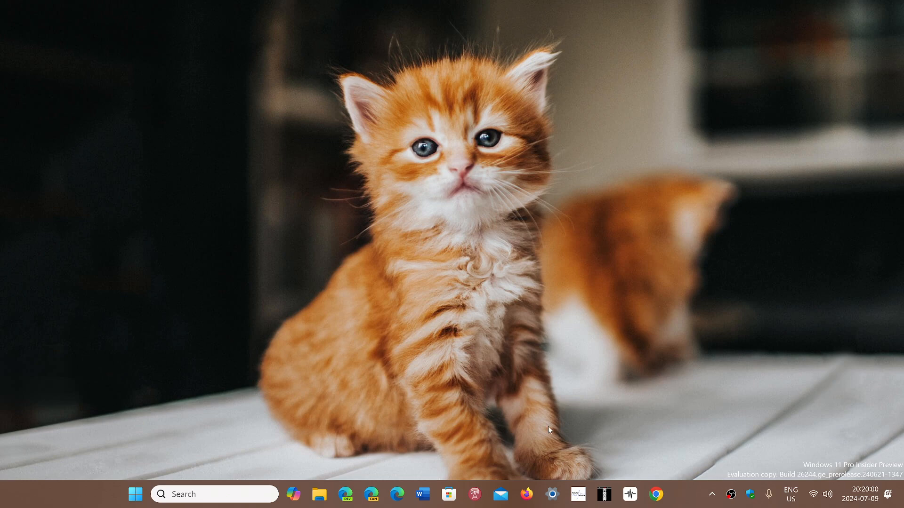
mouse_move(622, 393)
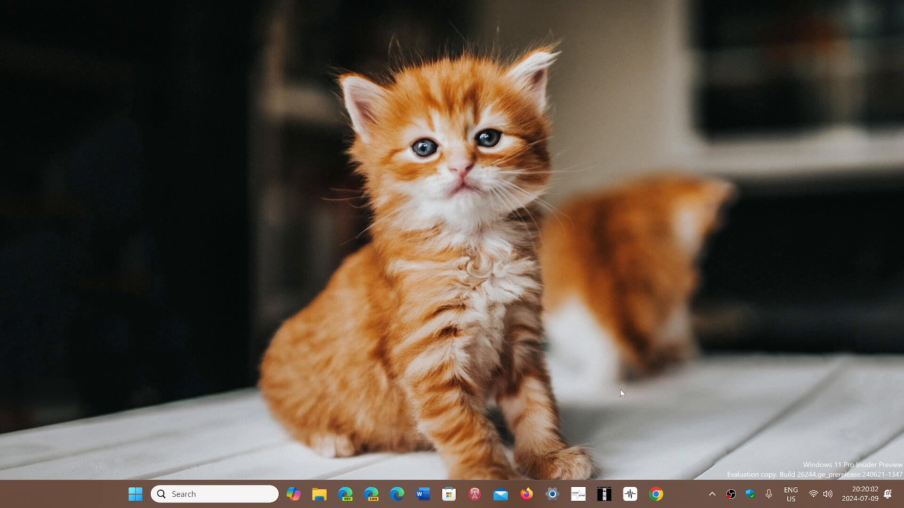
mouse_move(679, 500)
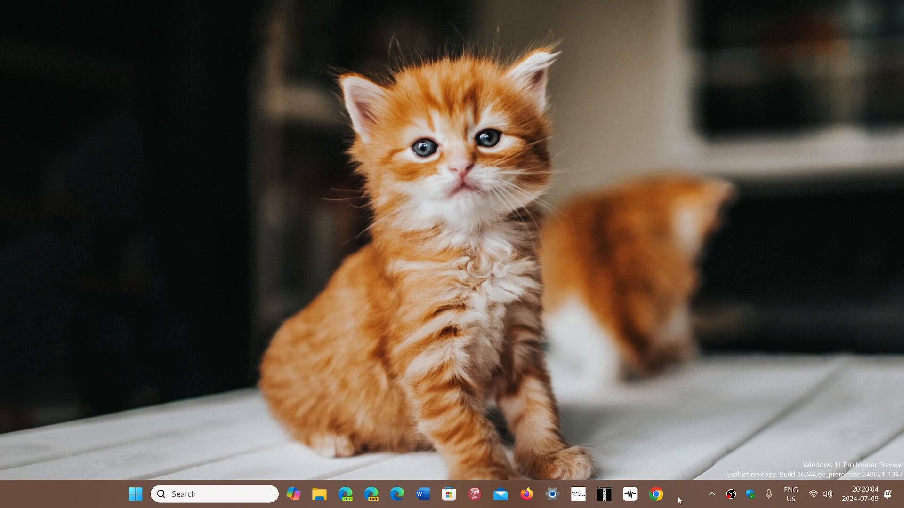